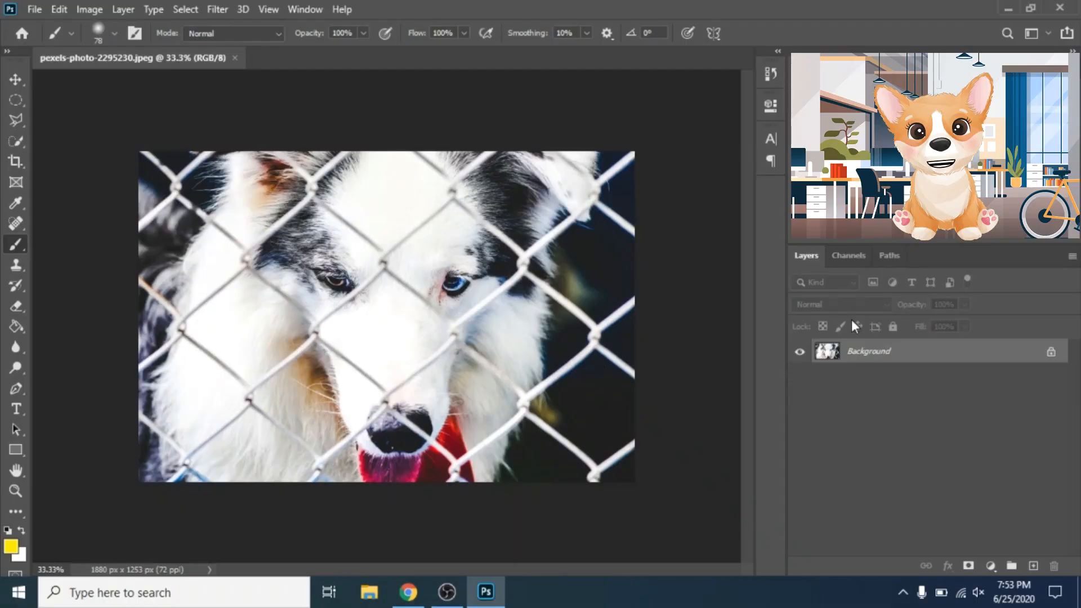
# Step: Add a new empty layer and paint yellow strokes over every chain-link fence wire
pyautogui.click(1040, 565)
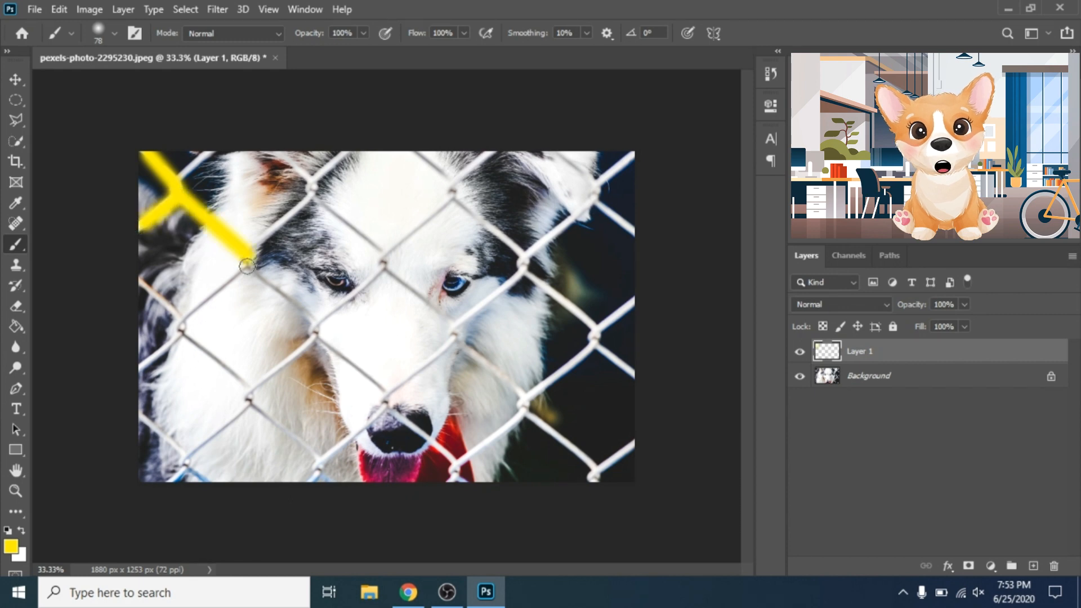
pyautogui.moveTo(244, 266); pyautogui.dragTo(458, 462)
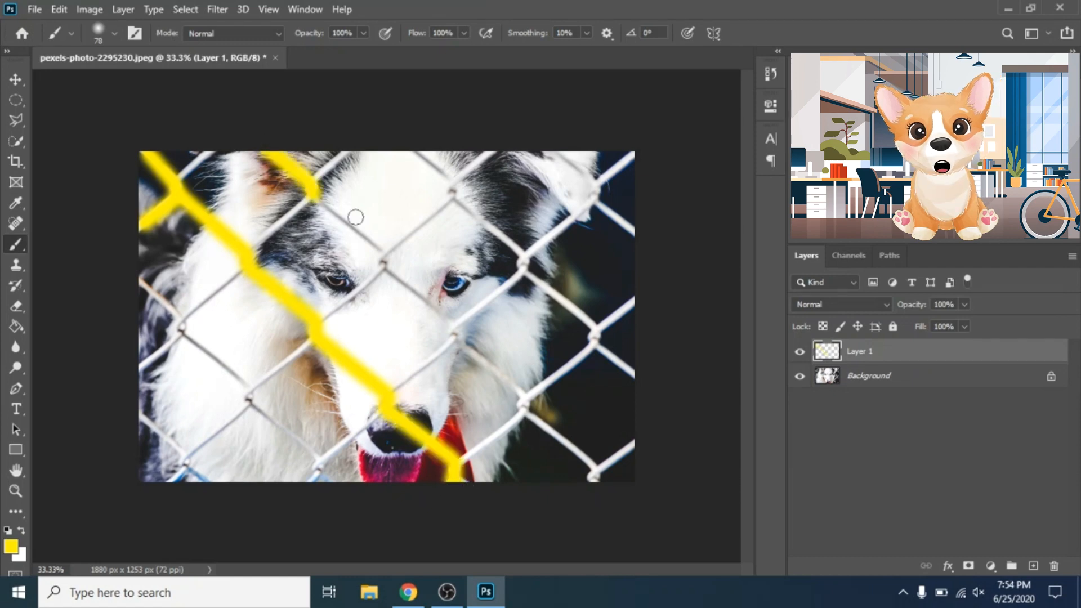
pyautogui.moveTo(355, 218); pyautogui.dragTo(524, 412)
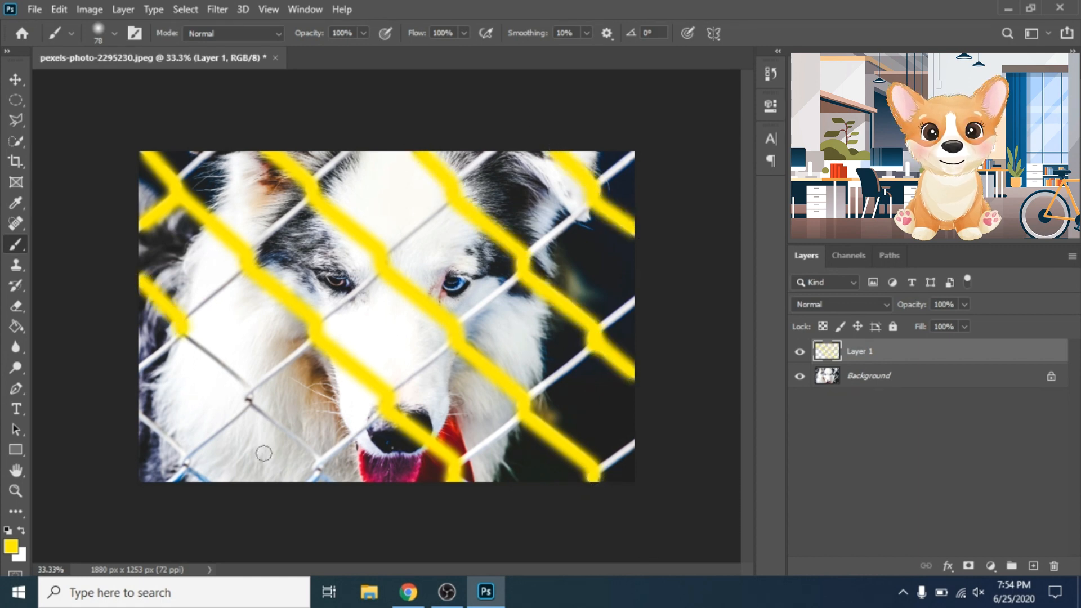
pyautogui.moveTo(264, 454); pyautogui.dragTo(324, 484)
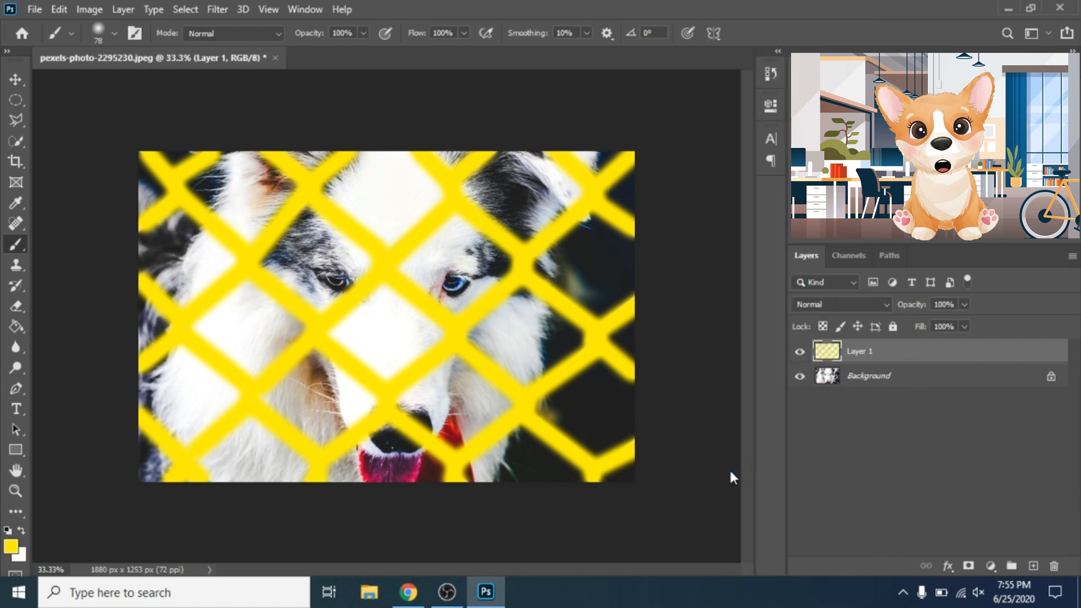
pyautogui.moveTo(869, 381)
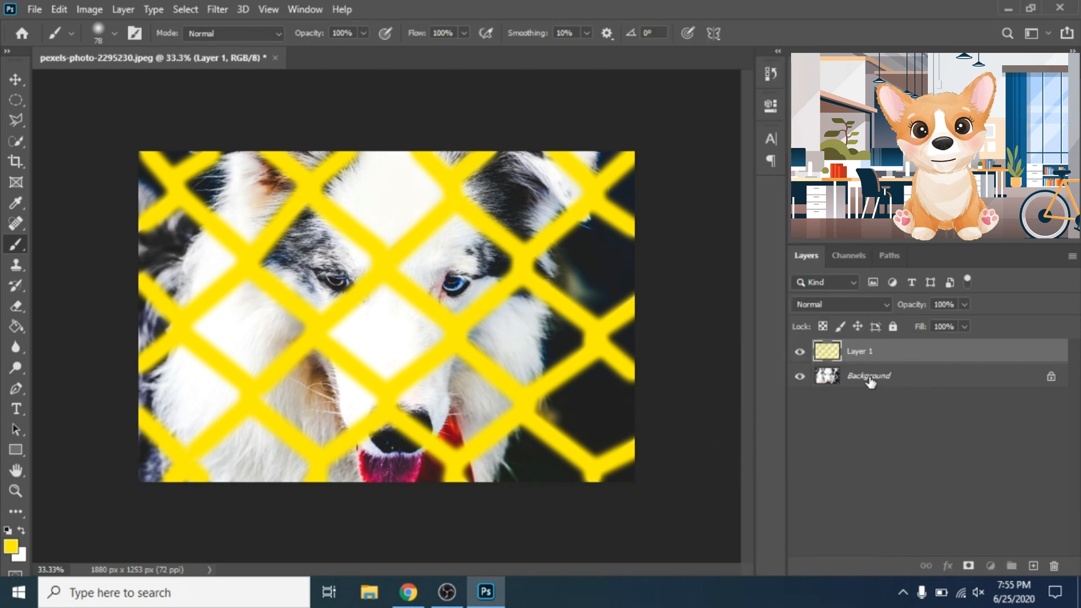
# Step: Load the yellow strokes as a selection on the Background layer and hide Layer 1
pyautogui.click(868, 376)
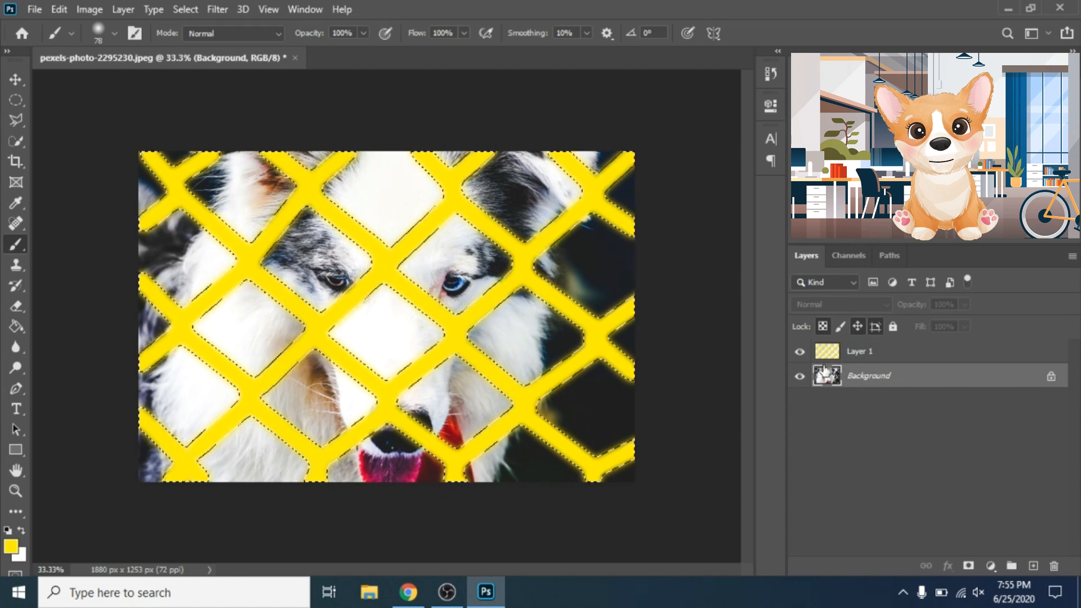
pyautogui.click(799, 351)
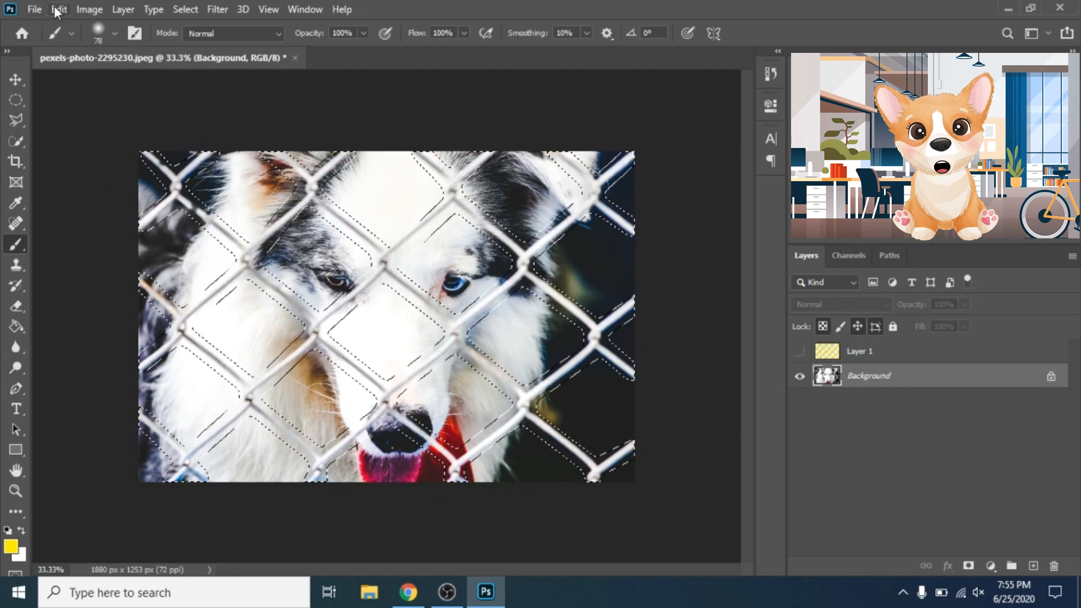
# Step: Apply Edit > Fill with Content-Aware to the fence selection, then deselect
pyautogui.click(57, 10)
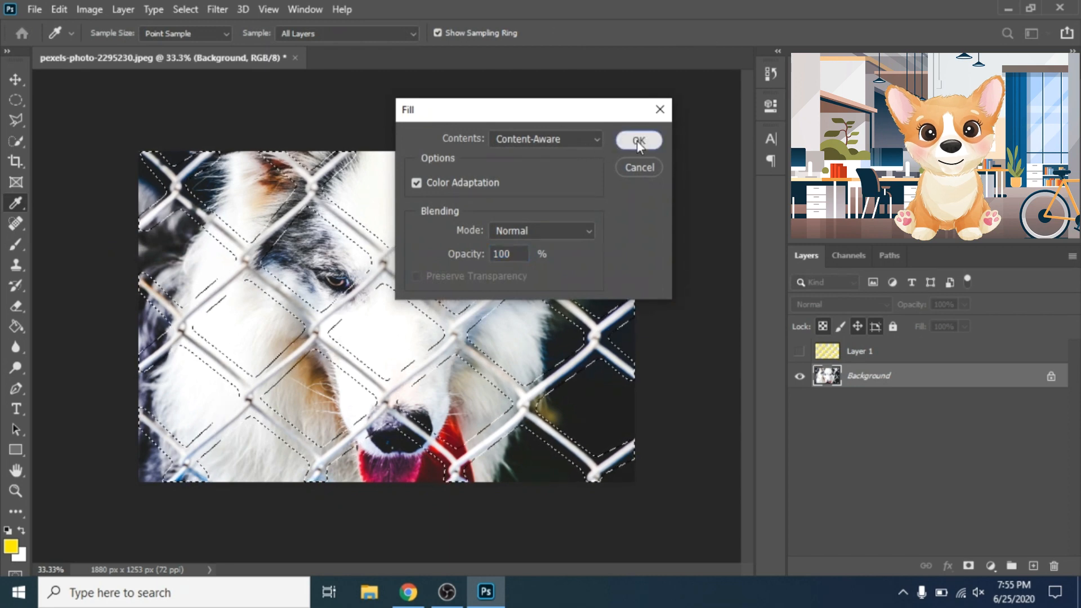
pyautogui.click(638, 140)
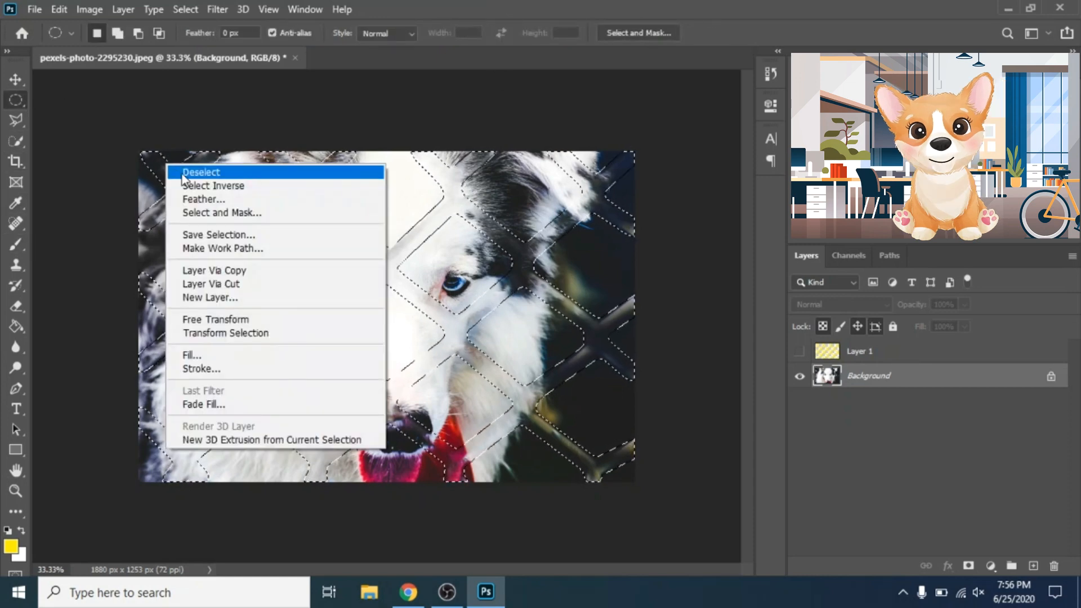
pyautogui.click(200, 173)
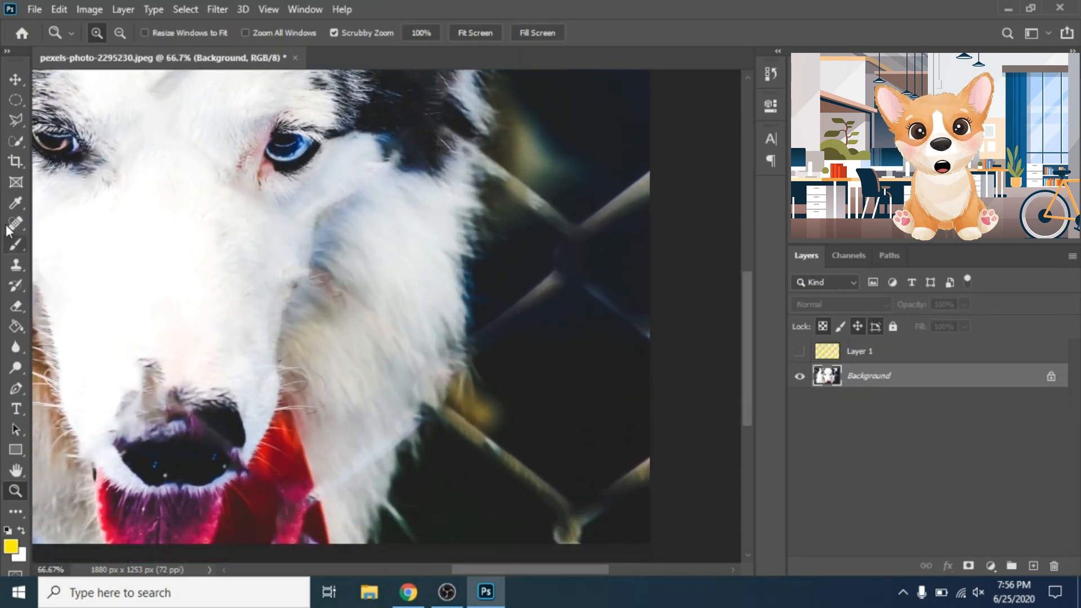
# Step: With an enlarged Spot Healing Brush, heal the leftover wire traces in the dark background
pyautogui.click(13, 222)
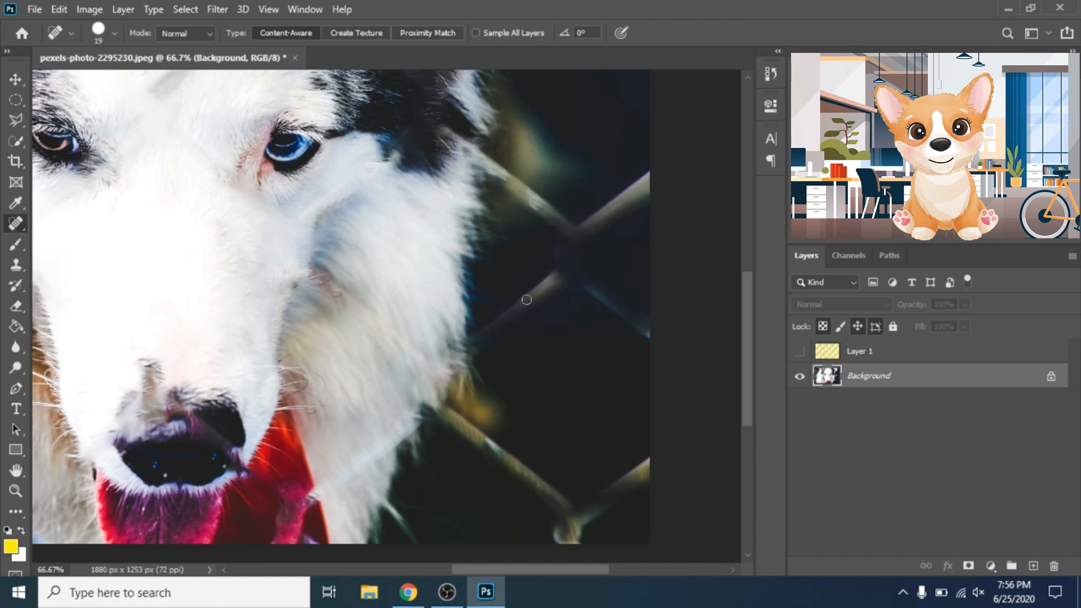
pyautogui.click(111, 32)
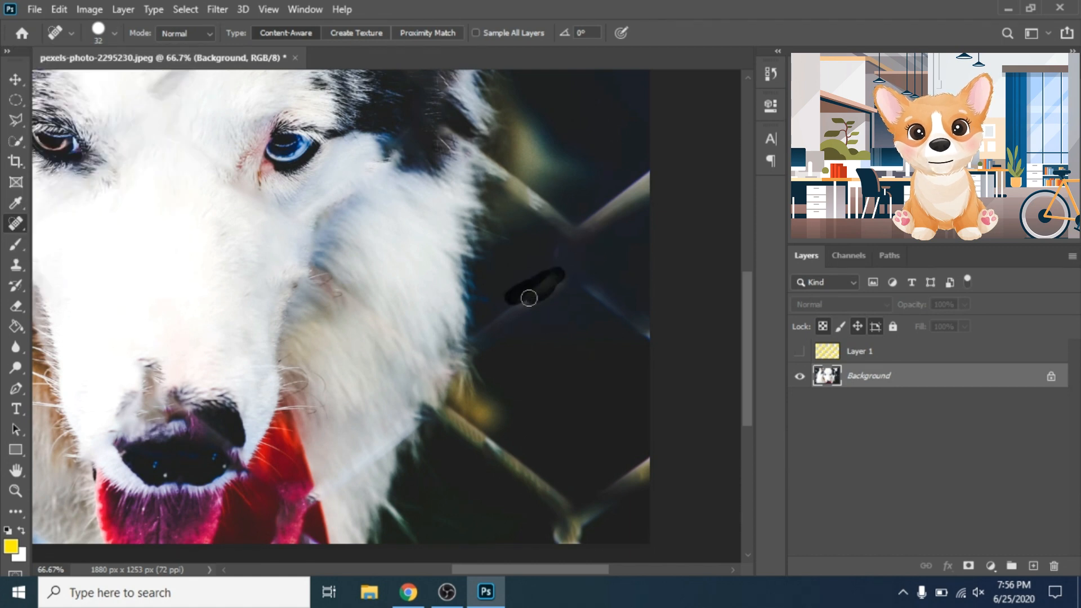
pyautogui.moveTo(527, 297); pyautogui.dragTo(538, 304)
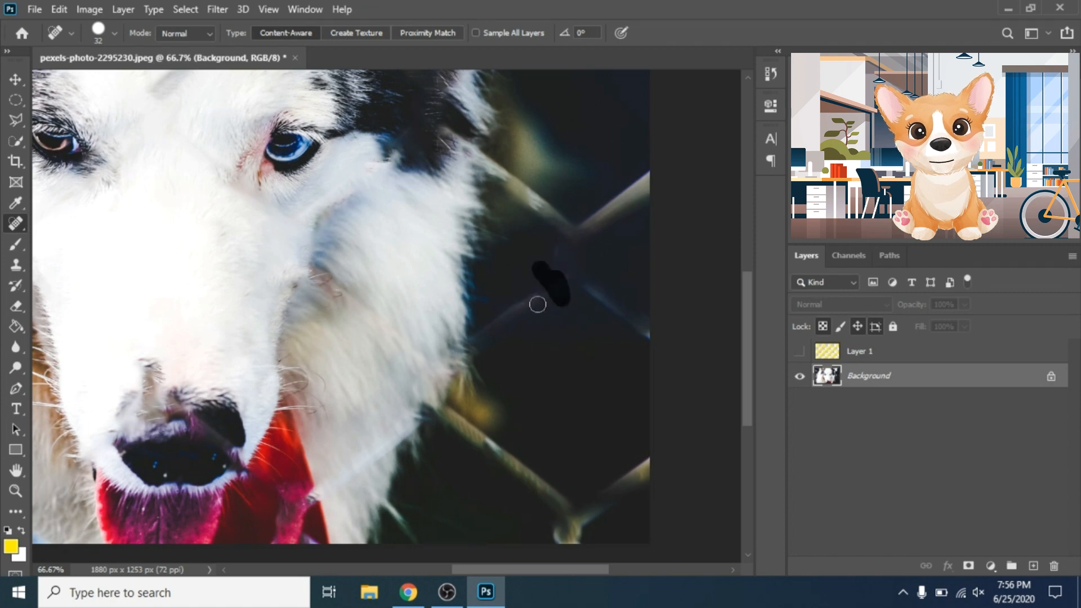
pyautogui.moveTo(551, 290); pyautogui.dragTo(504, 331)
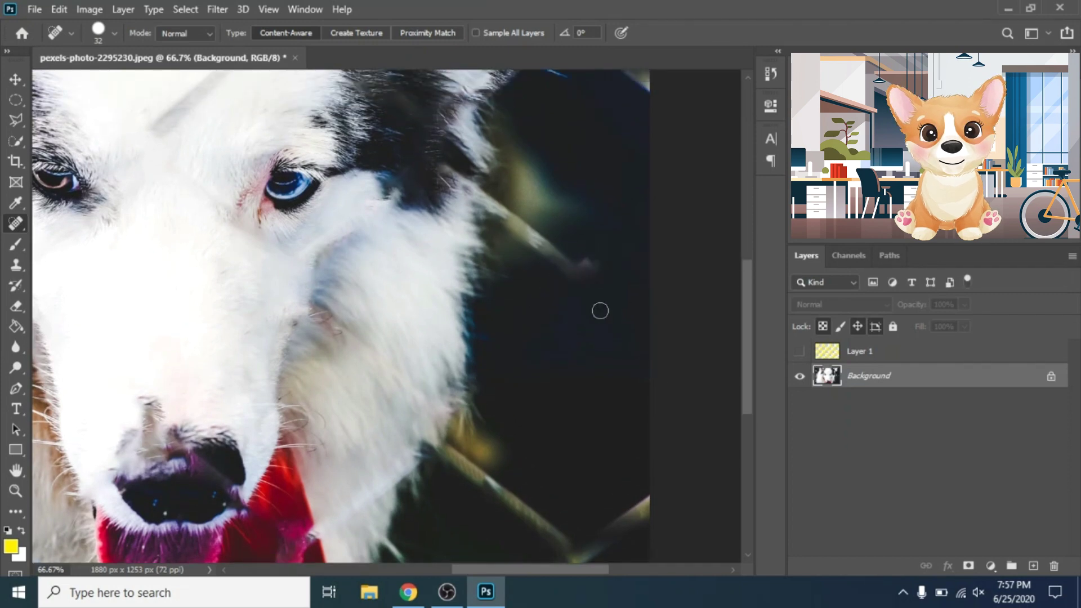
pyautogui.moveTo(600, 311); pyautogui.dragTo(538, 247)
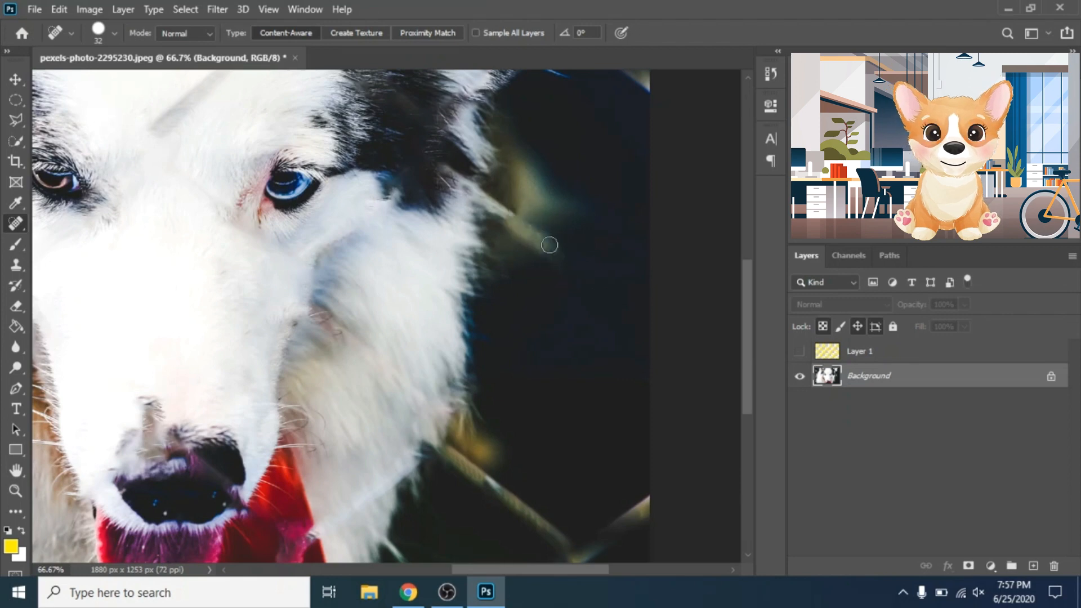
pyautogui.moveTo(513, 207)
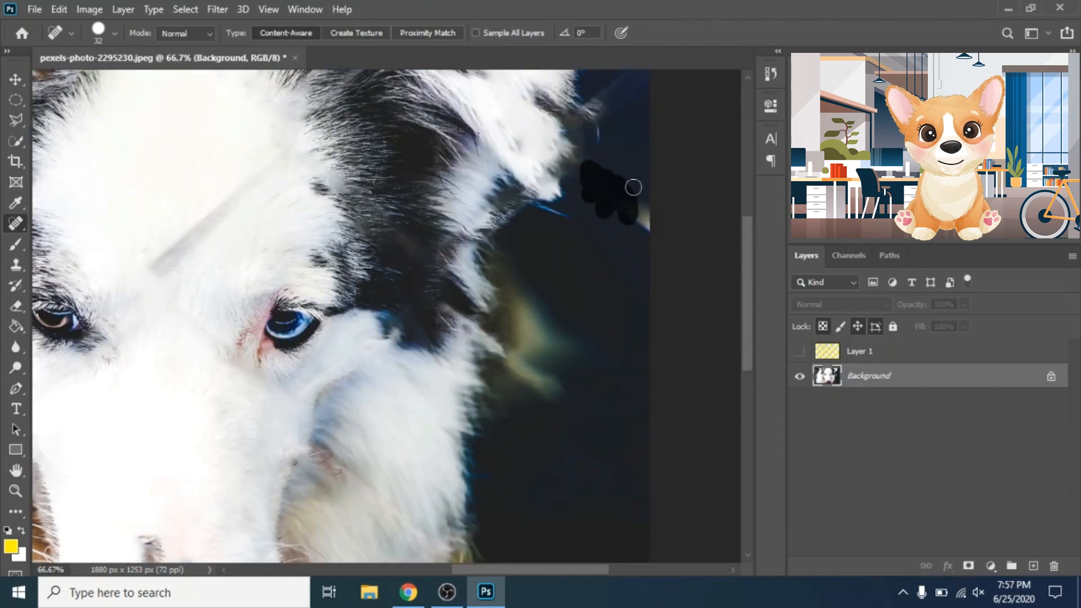
# Step: Heal the remaining wire remnants beside the dog's ear and near the lower right edge
pyautogui.click(632, 185)
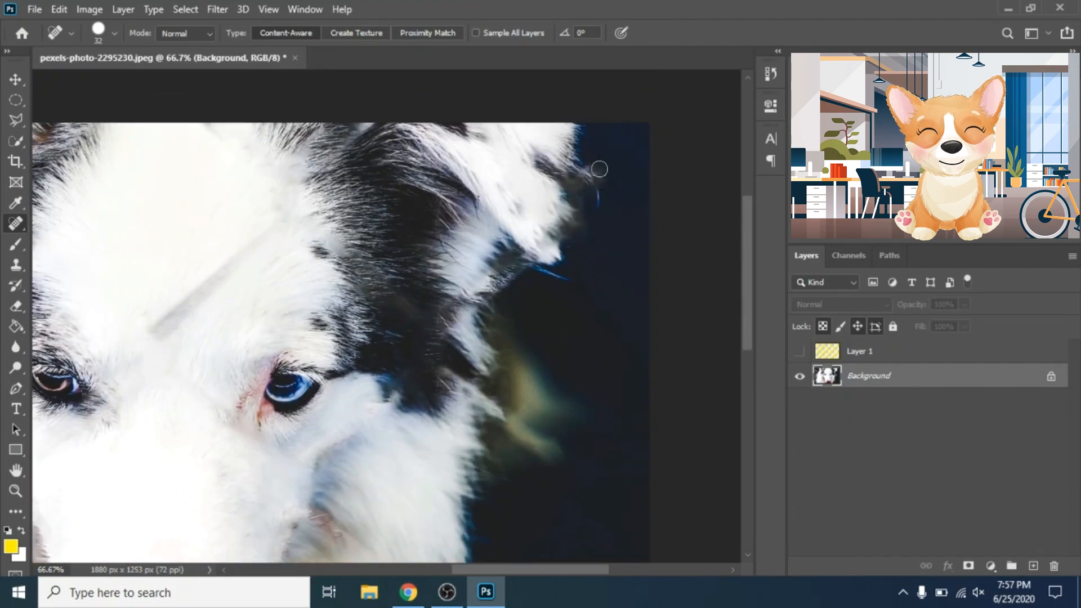
pyautogui.scroll(-3)
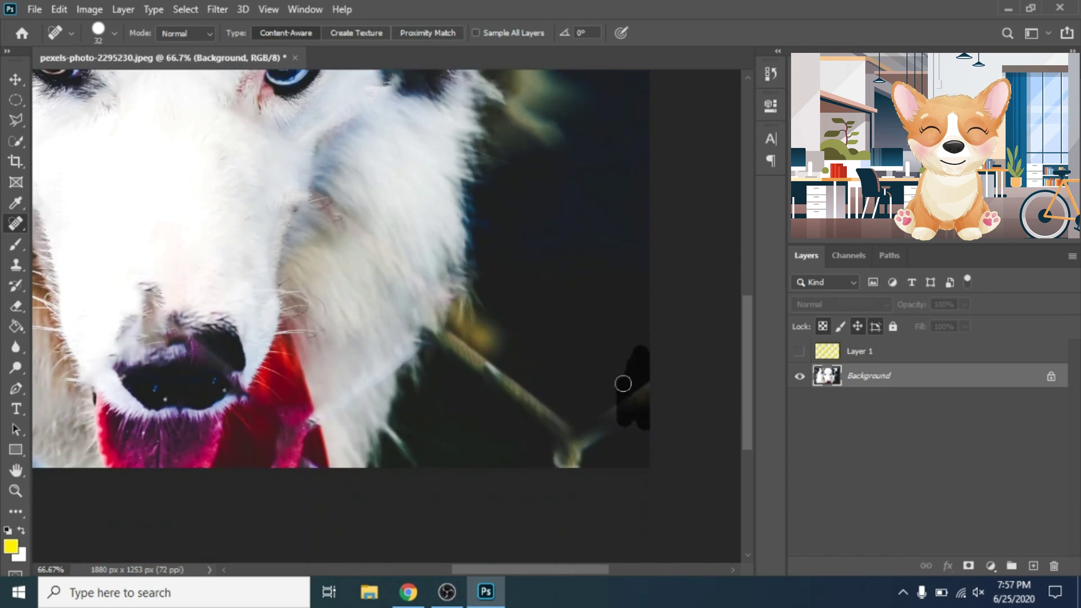
pyautogui.moveTo(621, 382); pyautogui.dragTo(508, 391)
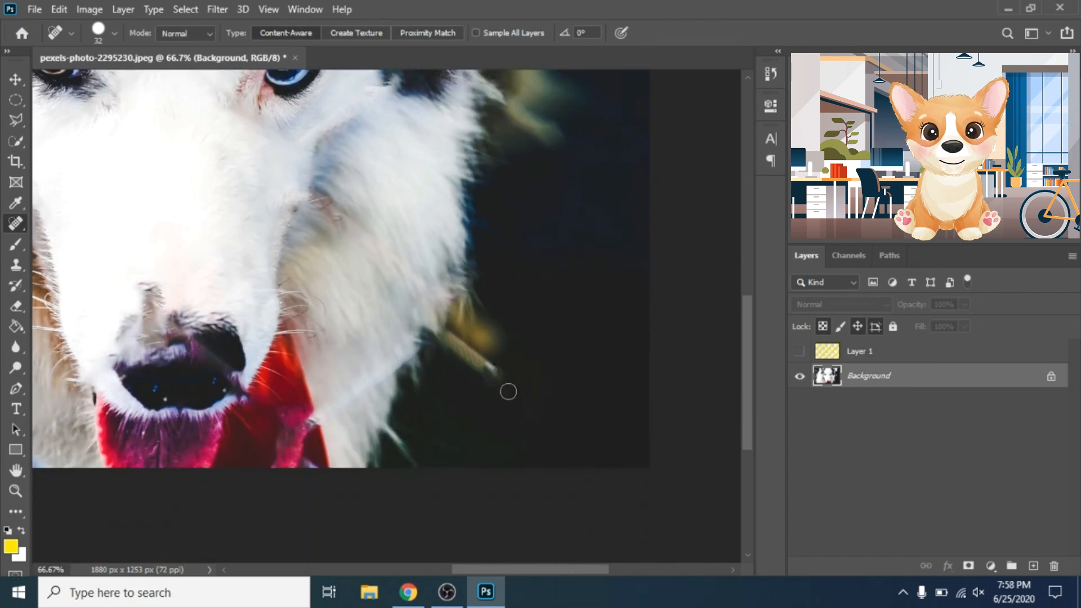